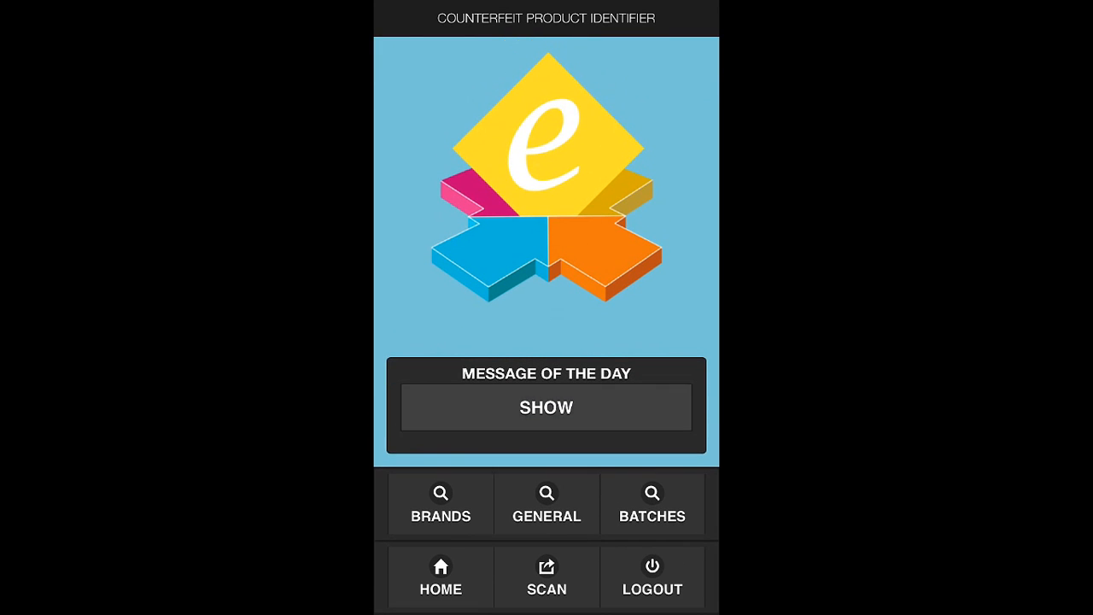
Step: Show the Message of the Day warning about a counterfeit Safeguard bodywash batch in China
{"action": "left_click", "coordinate": [546, 406]}
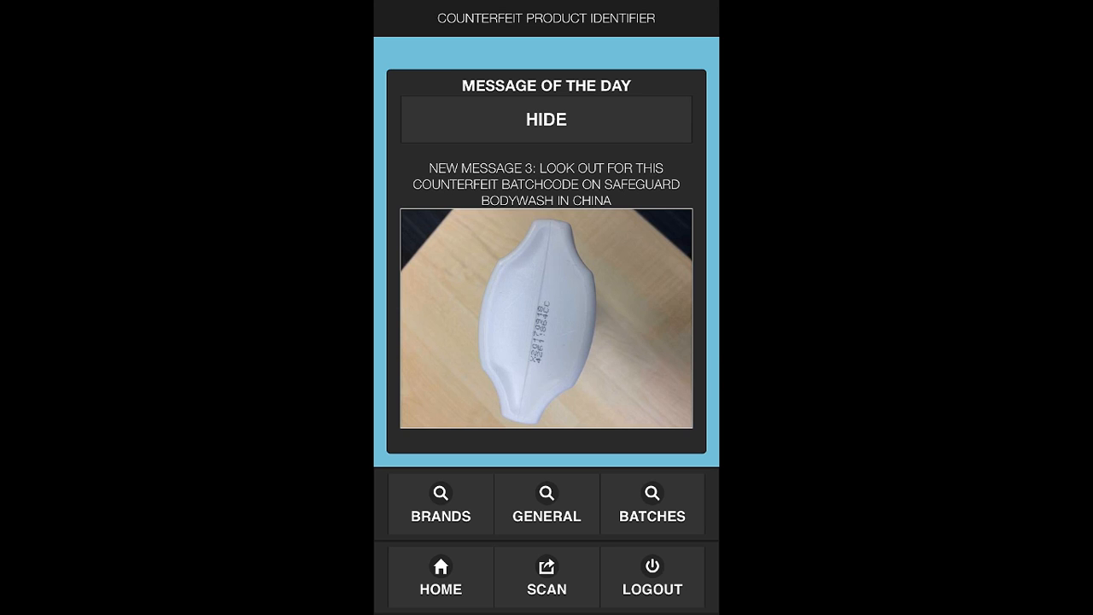
Step: Go to SCAN and view the Sure document PDF on spotting a fake via the barcode
{"action": "left_click", "coordinate": [547, 575]}
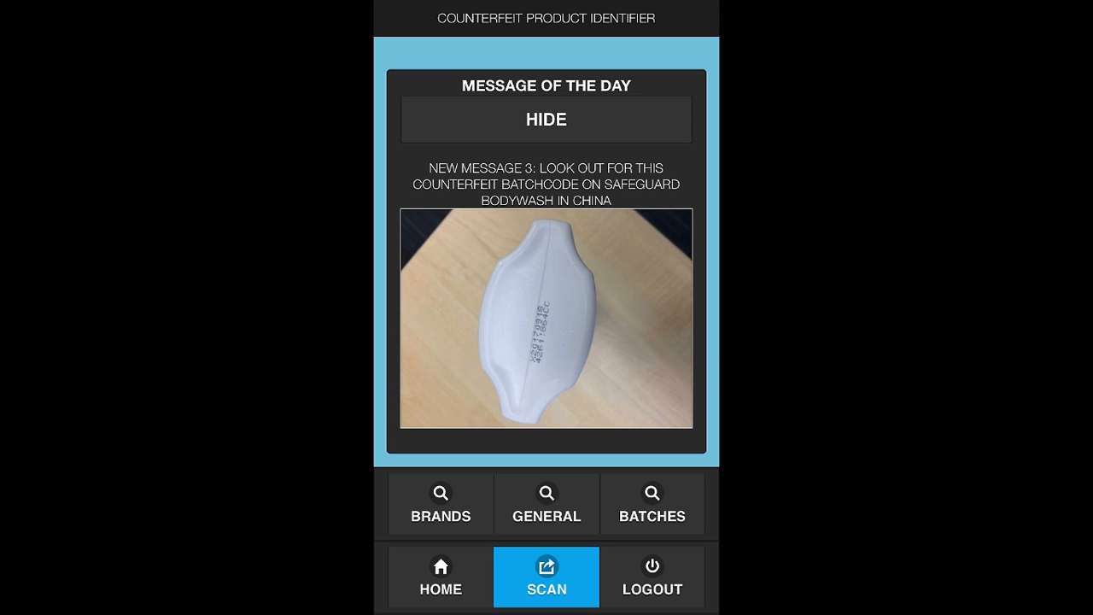
{"action": "left_click", "coordinate": [547, 577]}
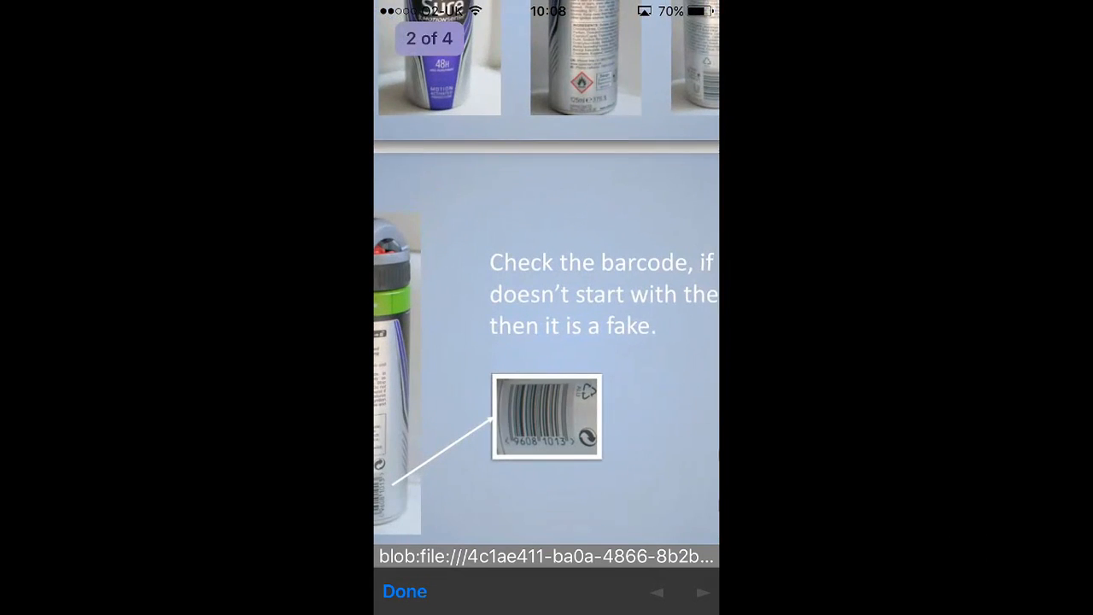
Step: Scroll the guide to the tips on warning signs, address and the leaf-shaped 'o' in 'compressed'
{"action": "scroll", "scroll_direction": "down", "scroll_amount": 3}
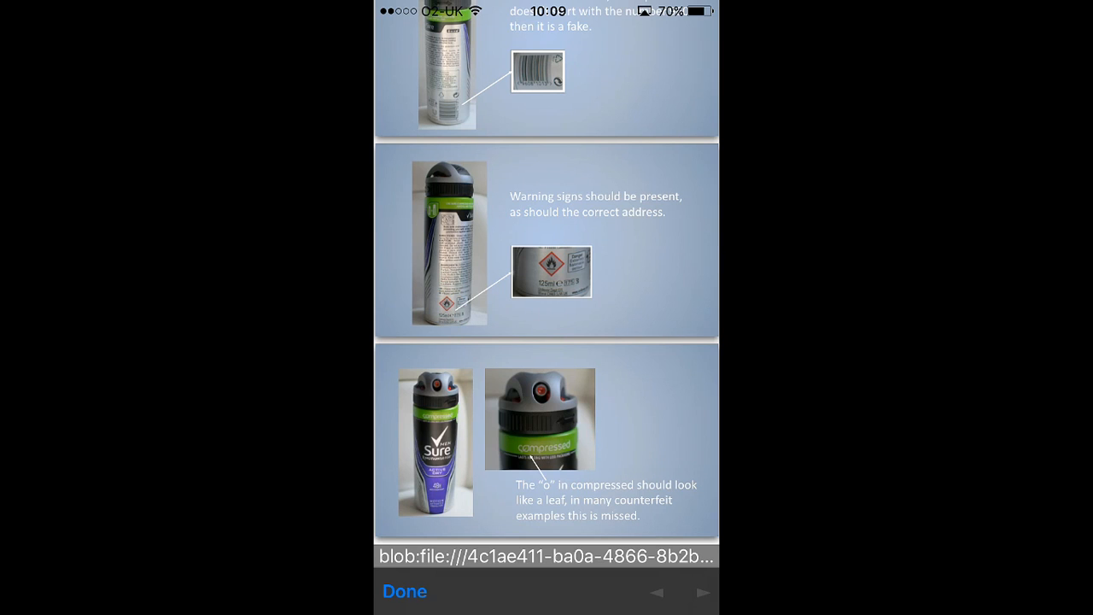
Step: Close the guide, view the SURE-DOCUMENT.PDF review form, and go back to the documents list
{"action": "left_click", "coordinate": [403, 591]}
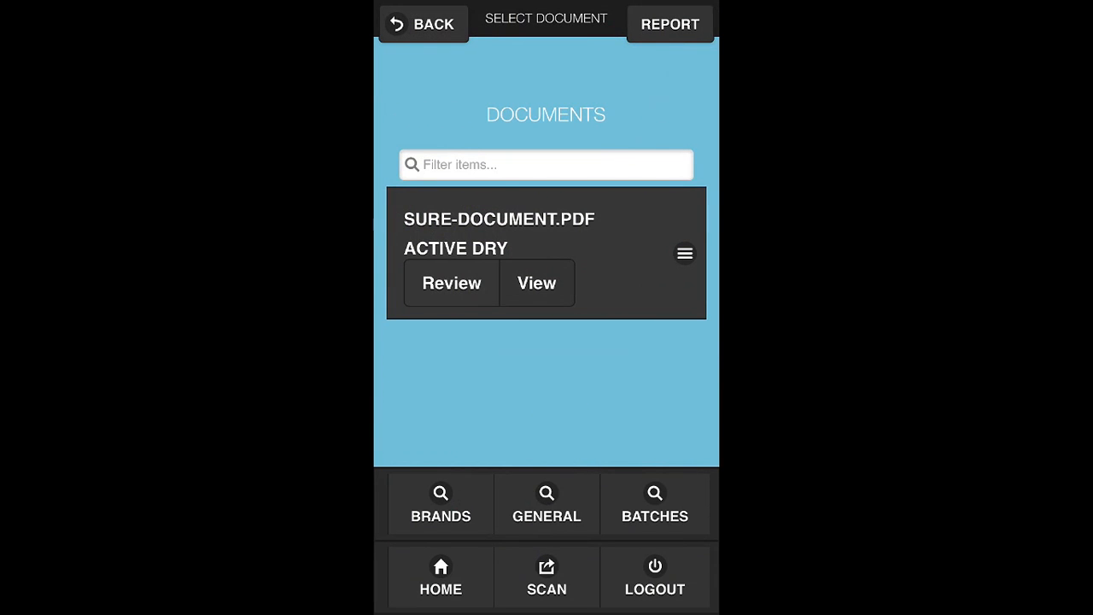
{"action": "left_click", "coordinate": [451, 284]}
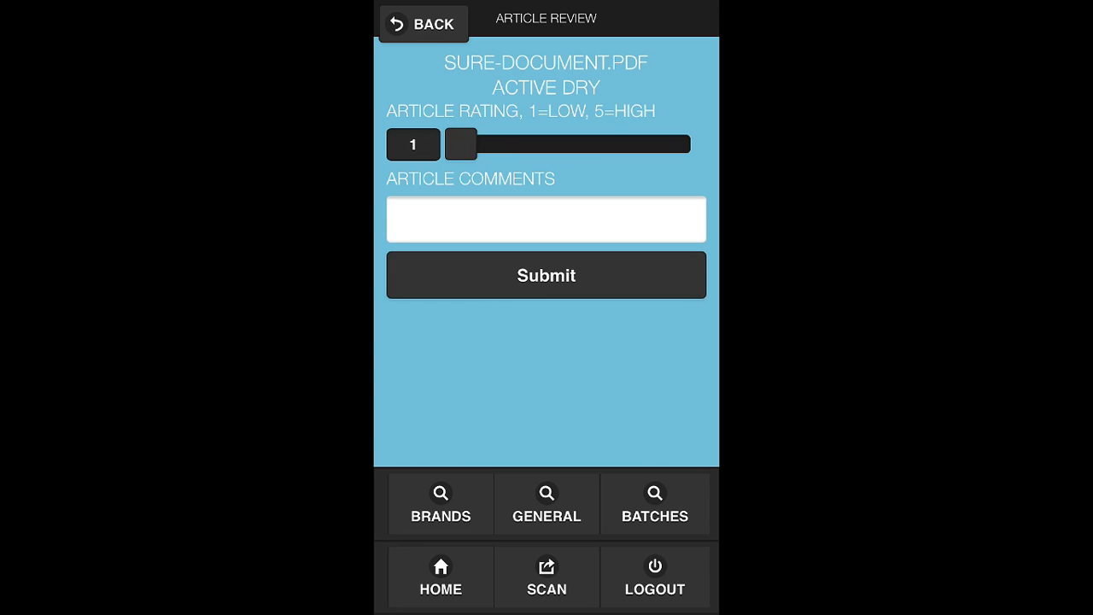
{"action": "left_click", "coordinate": [424, 24]}
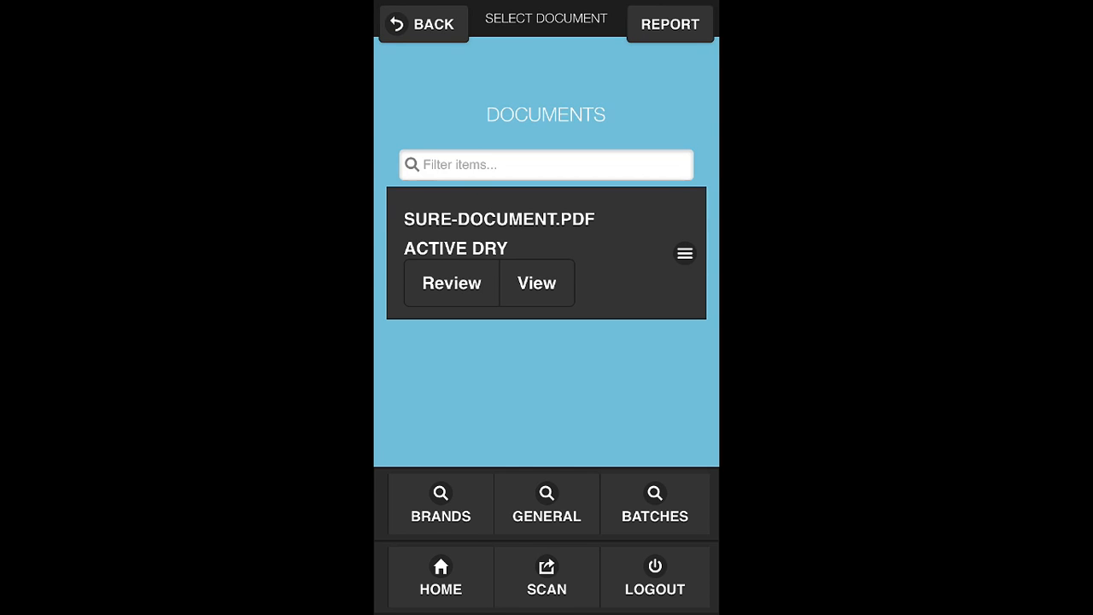
Step: Start a new REPORT and attach a camera photo of the product under Images
{"action": "left_click", "coordinate": [669, 24]}
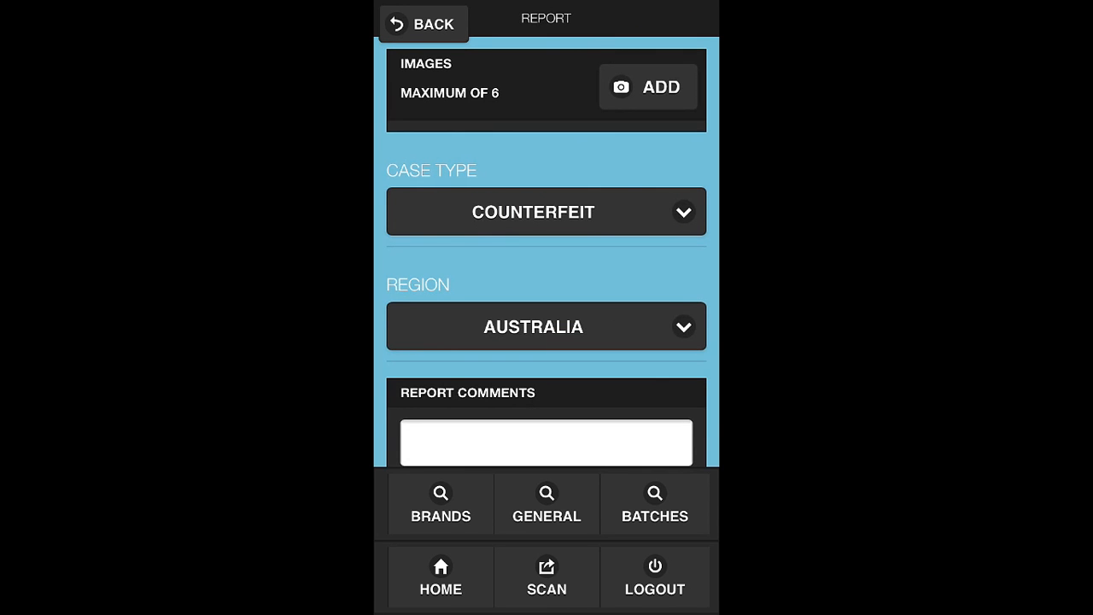
{"action": "left_click", "coordinate": [648, 86]}
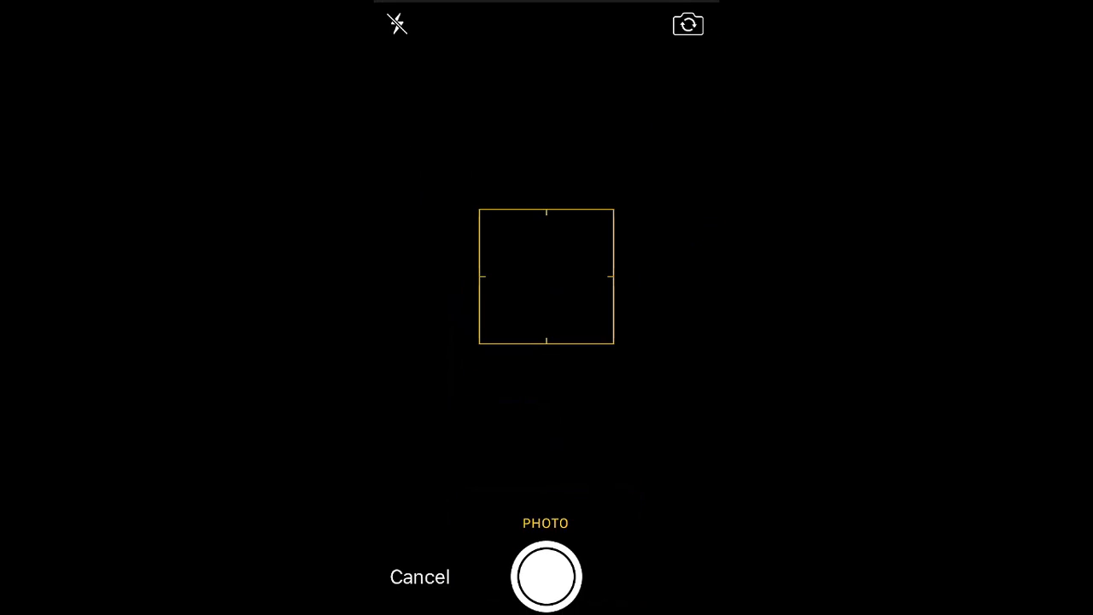
{"action": "left_click", "coordinate": [546, 576]}
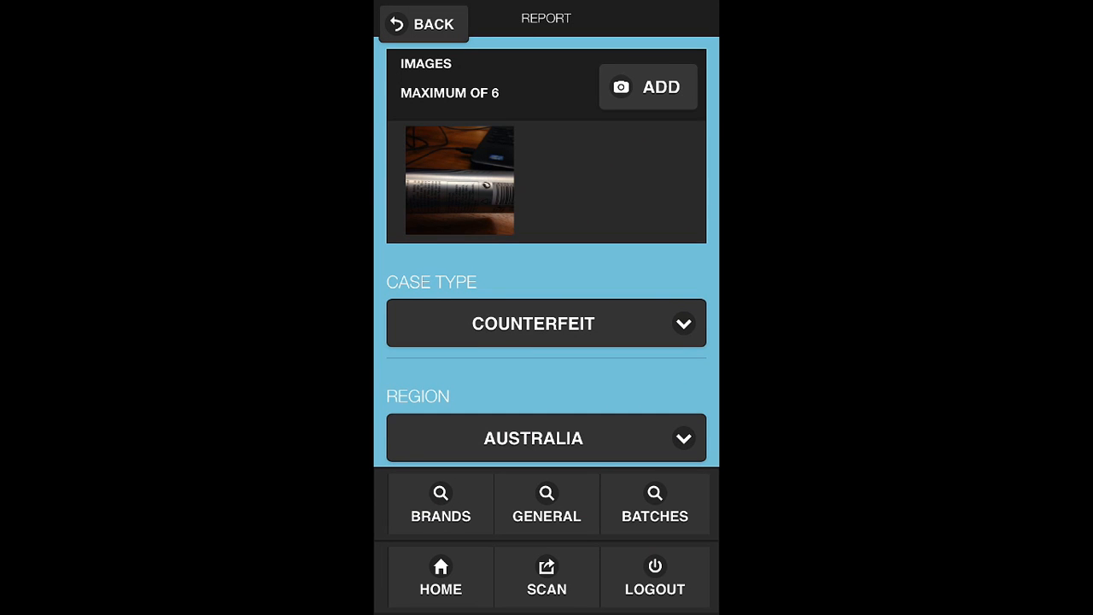
Step: Keep case type Counterfeit and choose South Africa in the Region picker
{"action": "scroll", "scroll_direction": "down", "scroll_amount": 3}
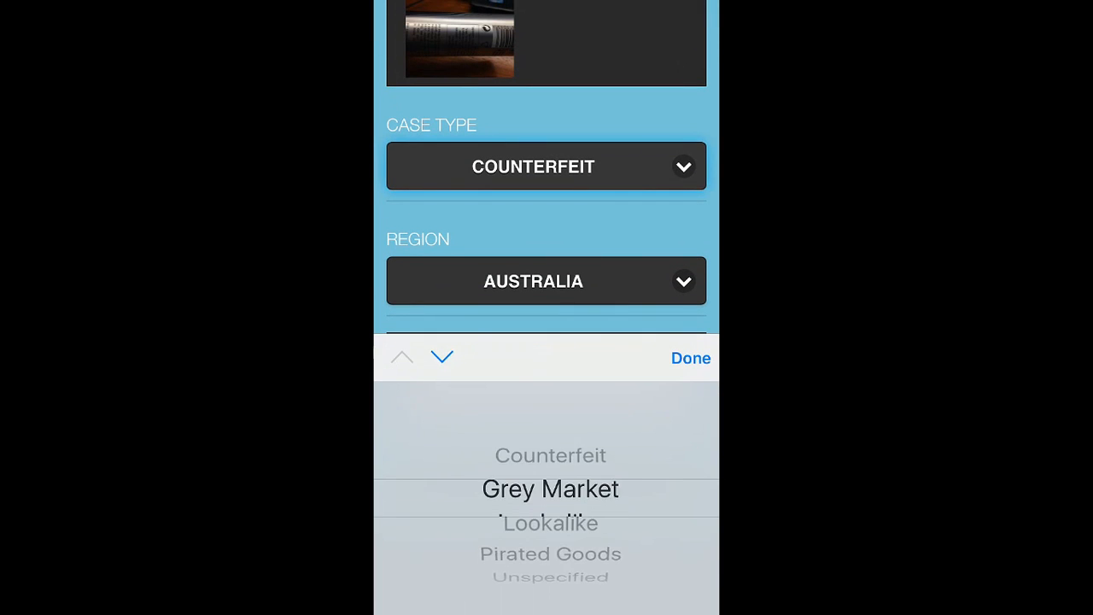
{"action": "scroll", "scroll_direction": "down", "scroll_amount": 3}
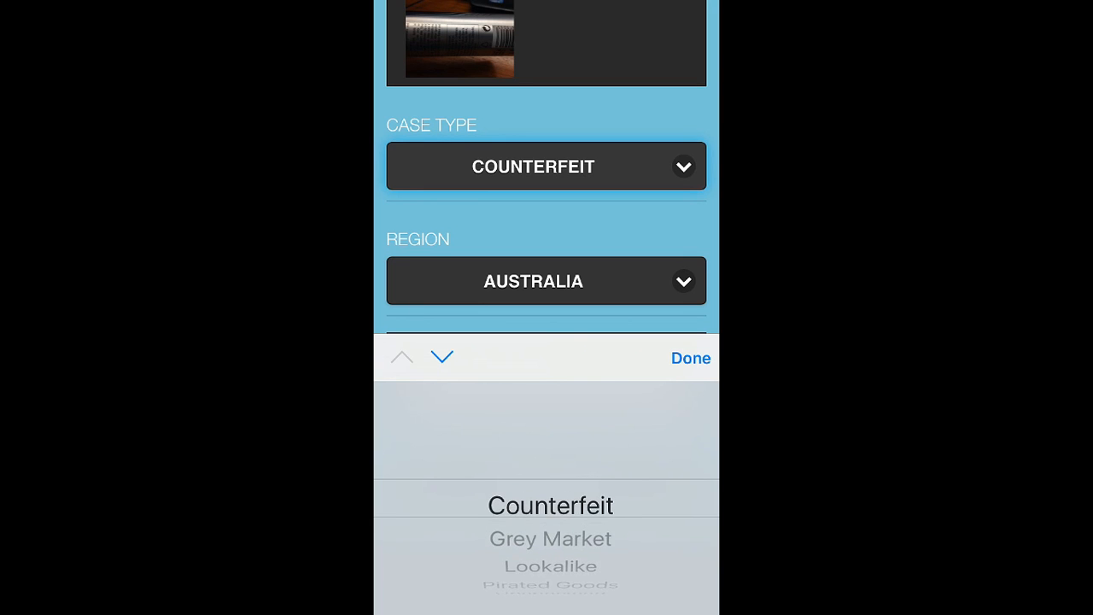
{"action": "scroll", "scroll_direction": "down", "scroll_amount": 3}
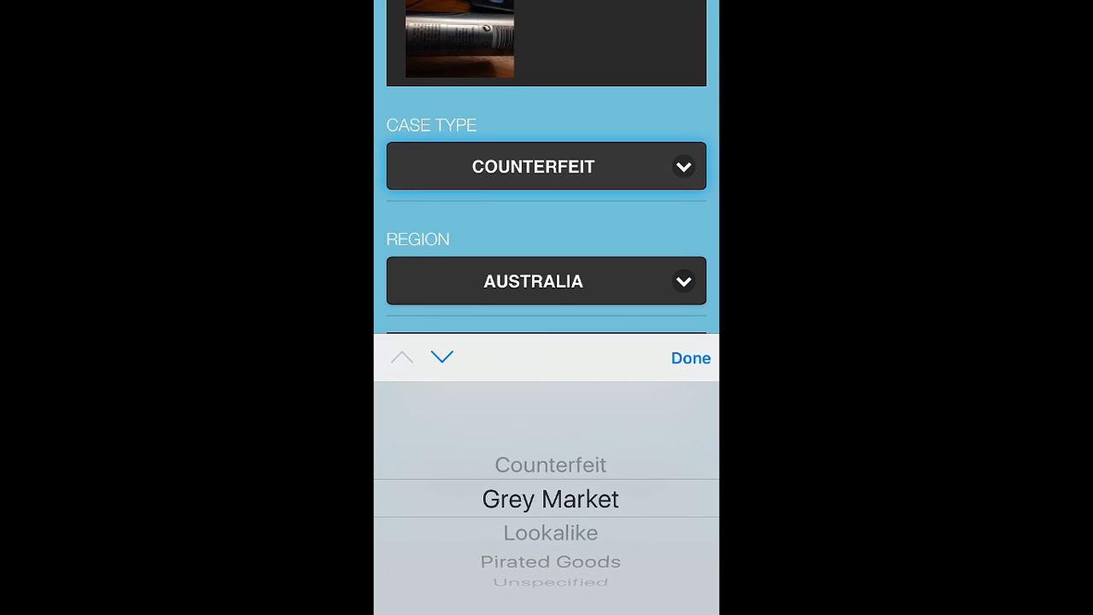
{"action": "scroll", "scroll_direction": "down", "scroll_amount": 3}
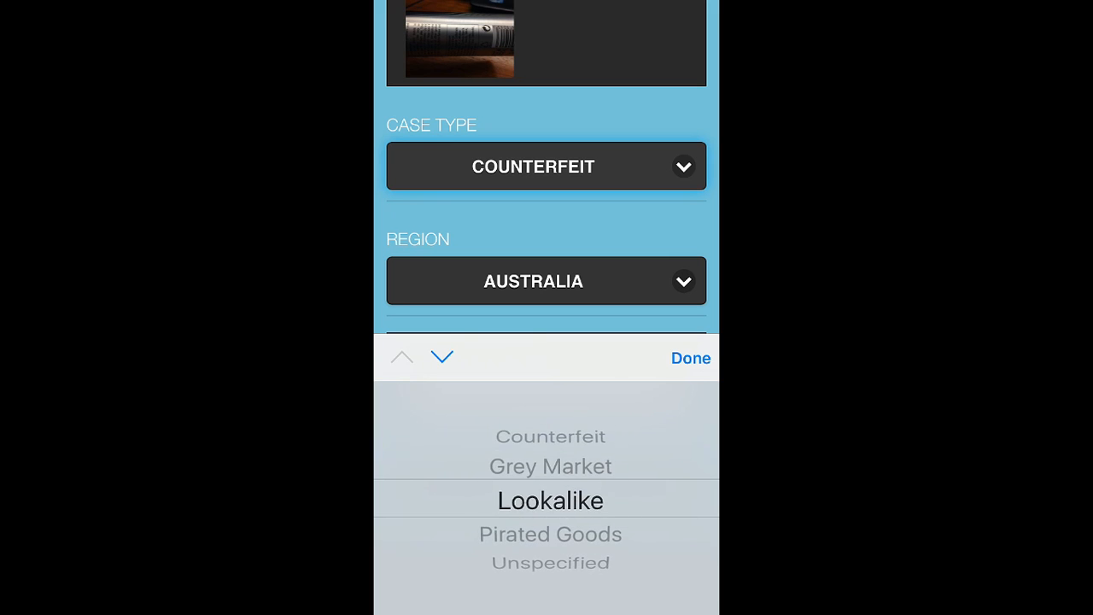
{"action": "left_click", "coordinate": [690, 358]}
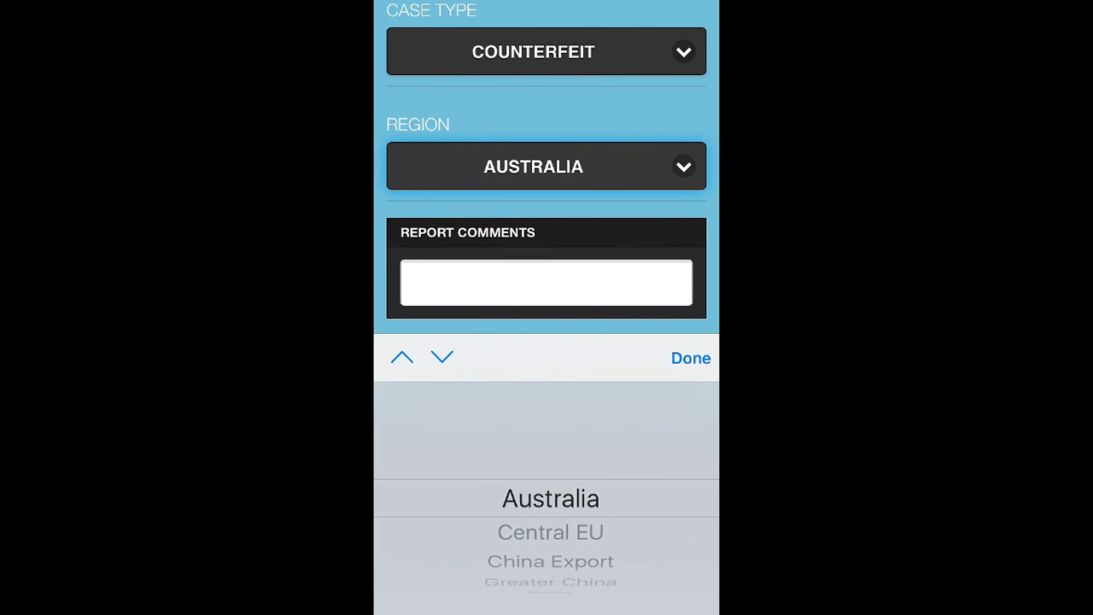
{"action": "scroll", "scroll_direction": "down", "scroll_amount": 3}
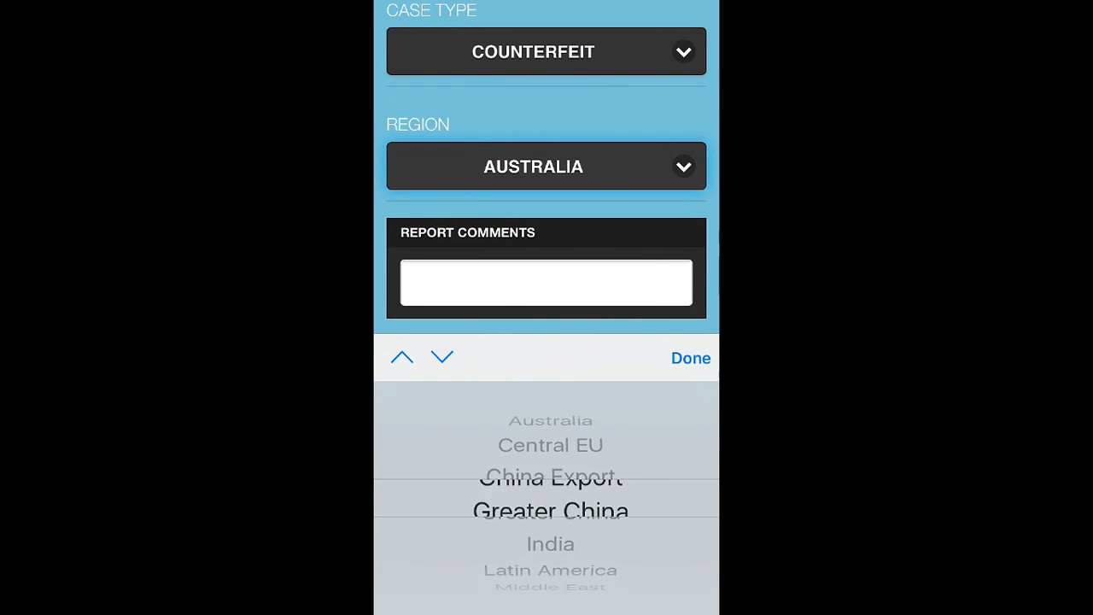
{"action": "scroll", "scroll_direction": "down", "scroll_amount": 3}
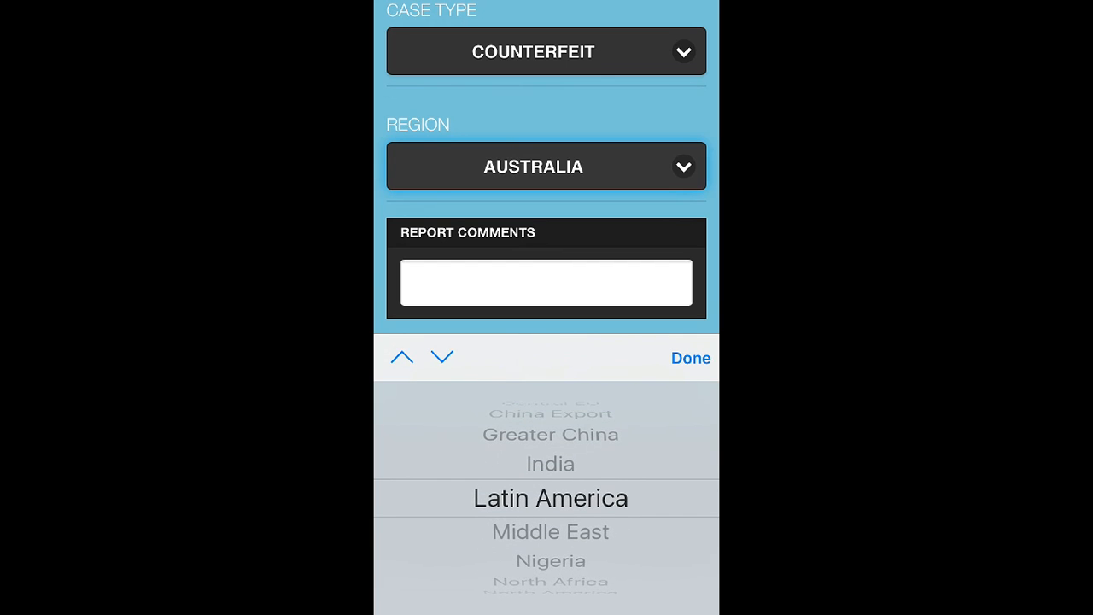
{"action": "scroll", "scroll_direction": "down", "scroll_amount": 3}
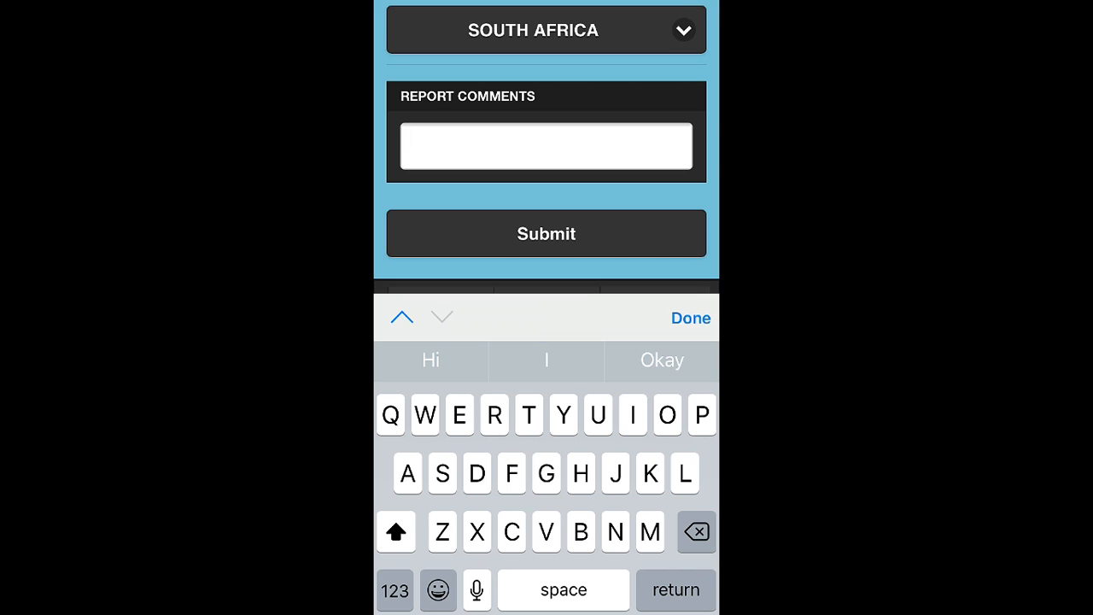
Step: Submit the report from the comments field, creating case number 1565
{"action": "left_click", "coordinate": [547, 145]}
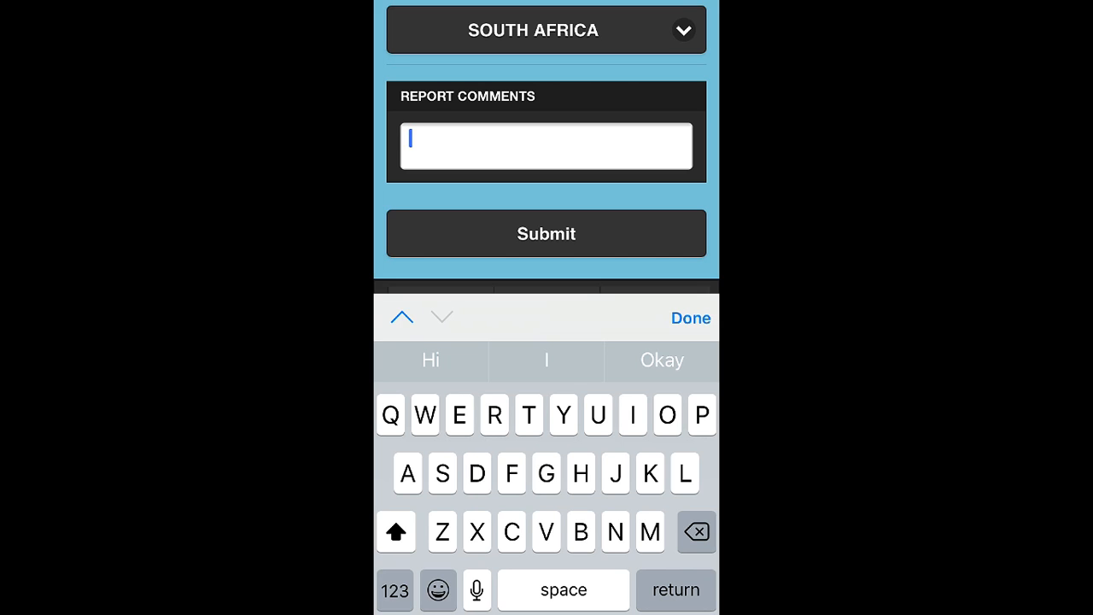
{"action": "left_click", "coordinate": [546, 233]}
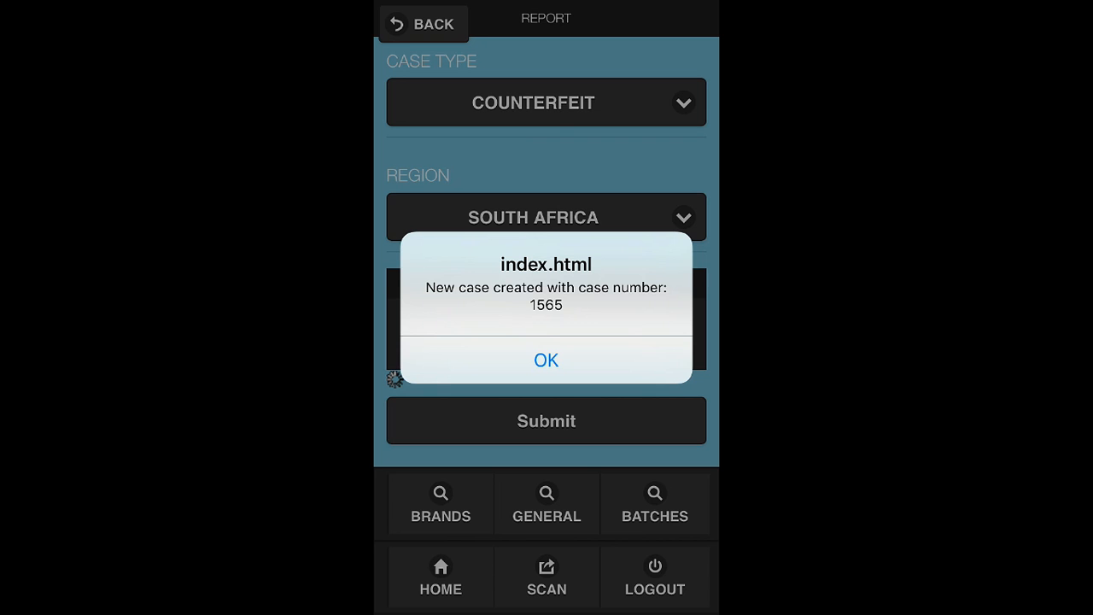
Step: OK the case 1565 alert, check BATCHES, then via BRANDS reach the ANTI-PERSPIRANT documents
{"action": "left_click", "coordinate": [547, 359]}
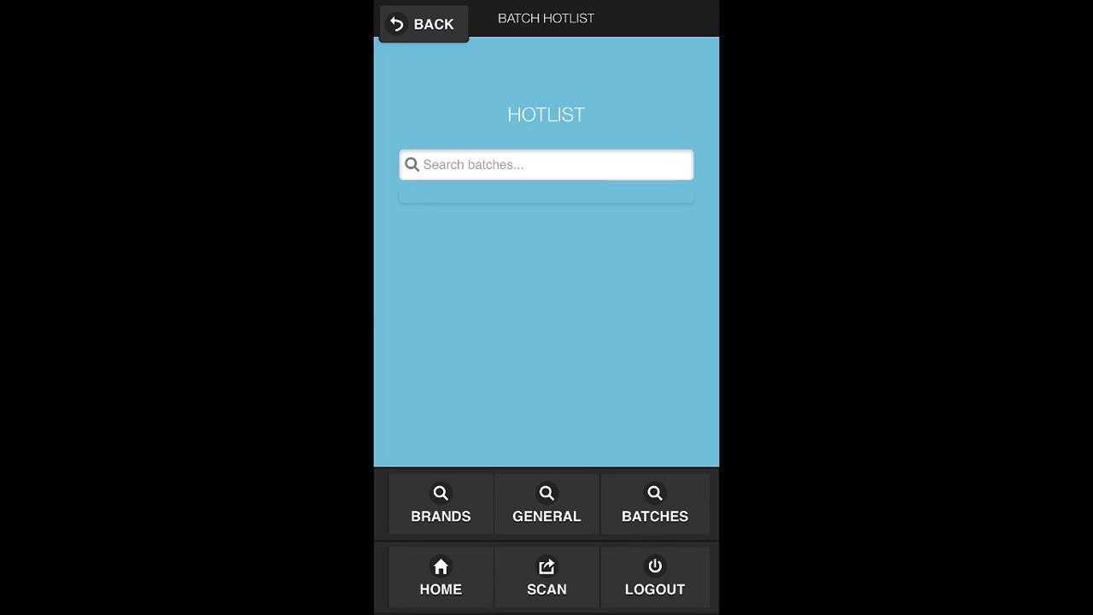
{"action": "left_click", "coordinate": [424, 24]}
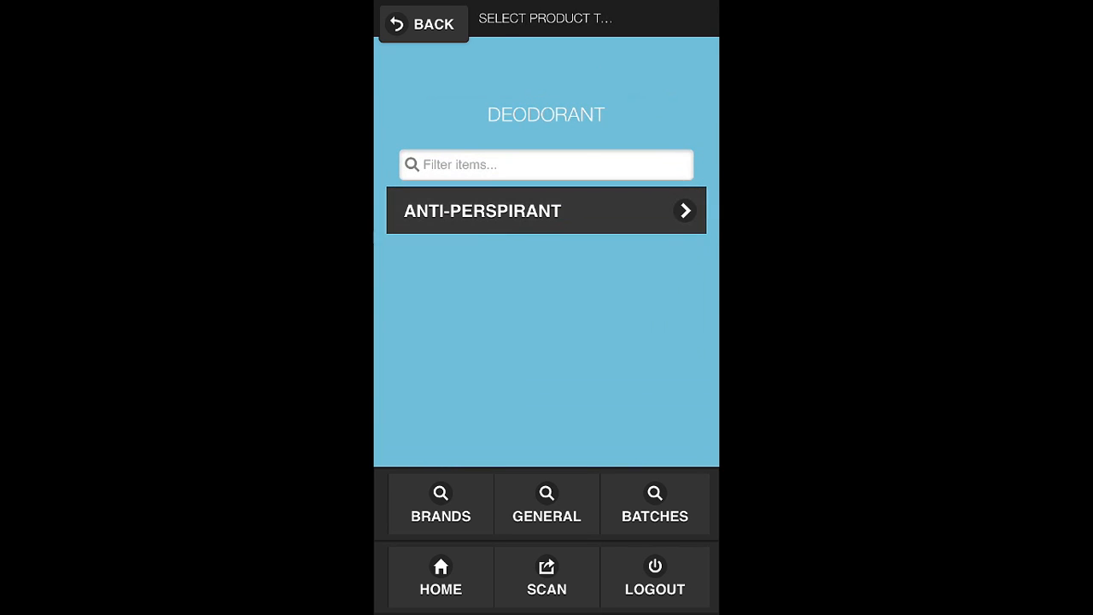
{"action": "left_click", "coordinate": [545, 212]}
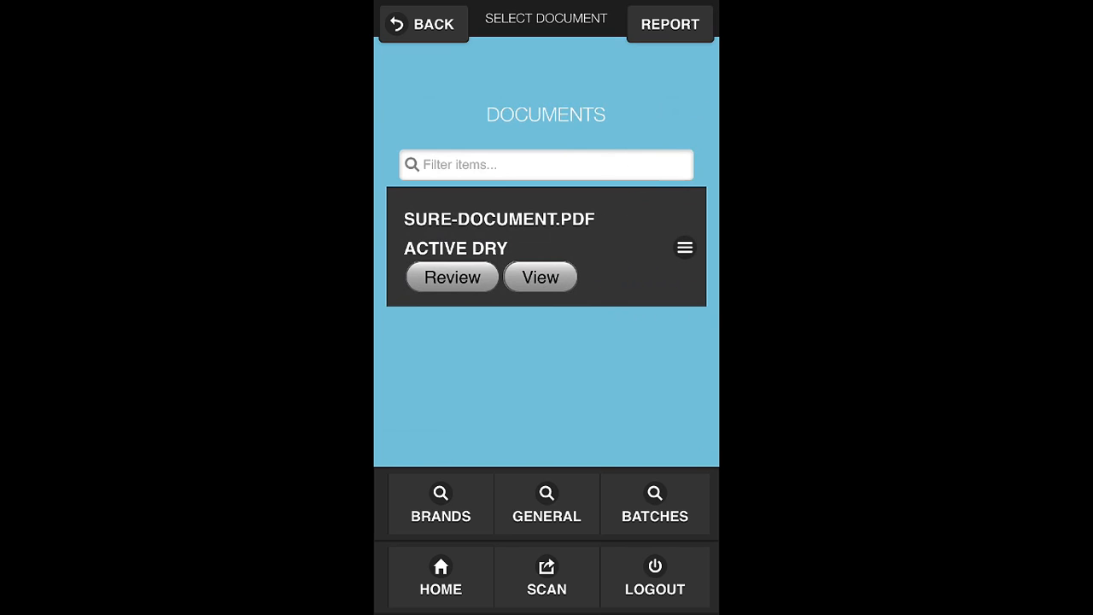